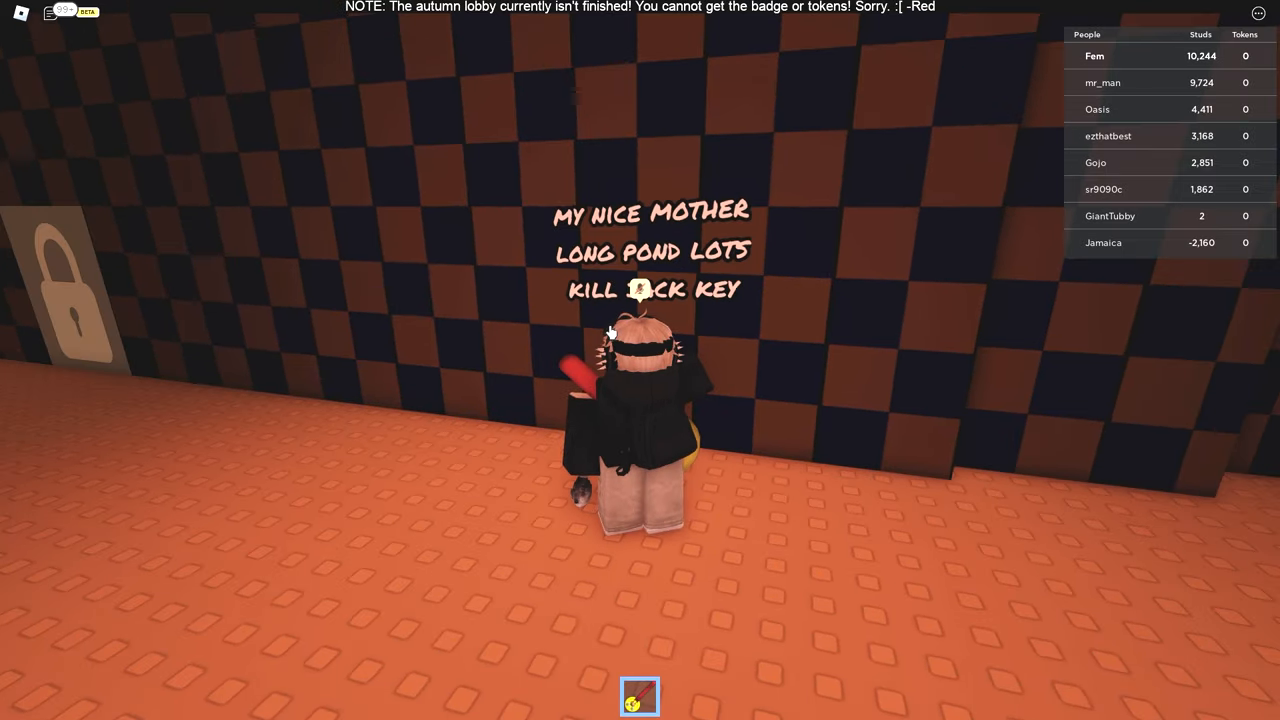
Walk to the padlock wall in the orange checkered room and read the key riddle.
{"action": "key", "text": "k"}
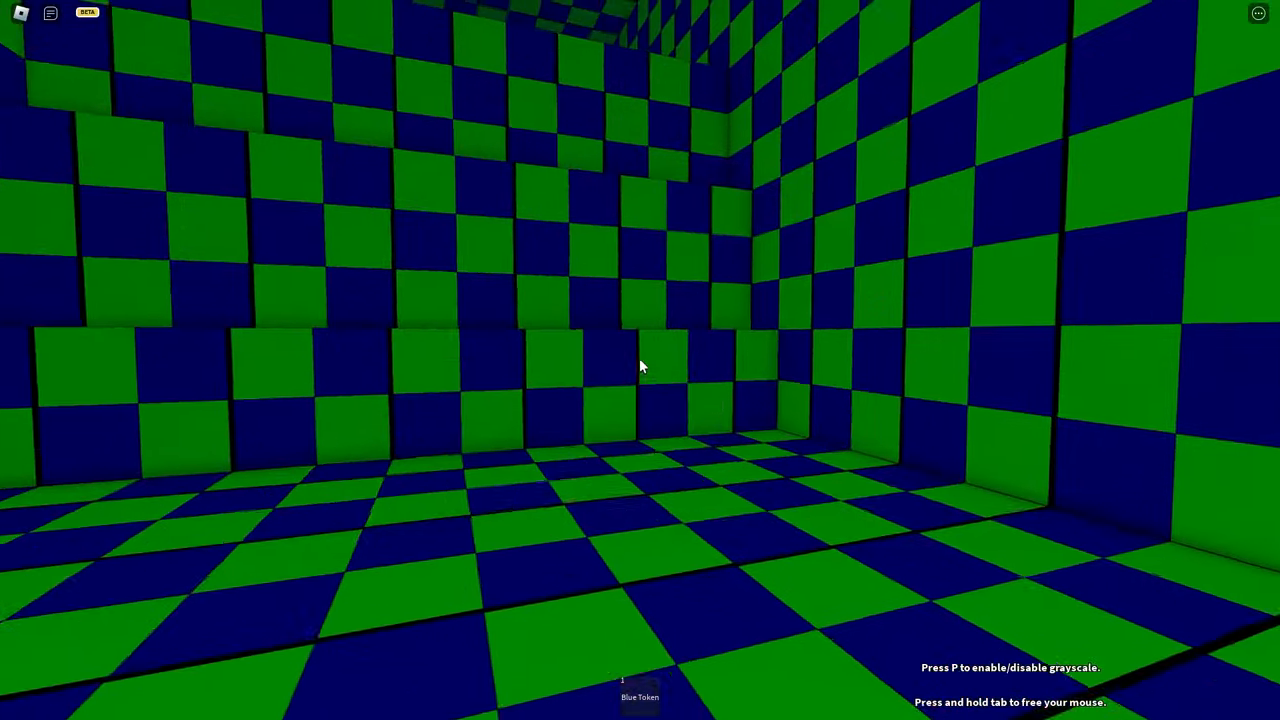
{"action": "mouse_move", "coordinate": [640, 365]}
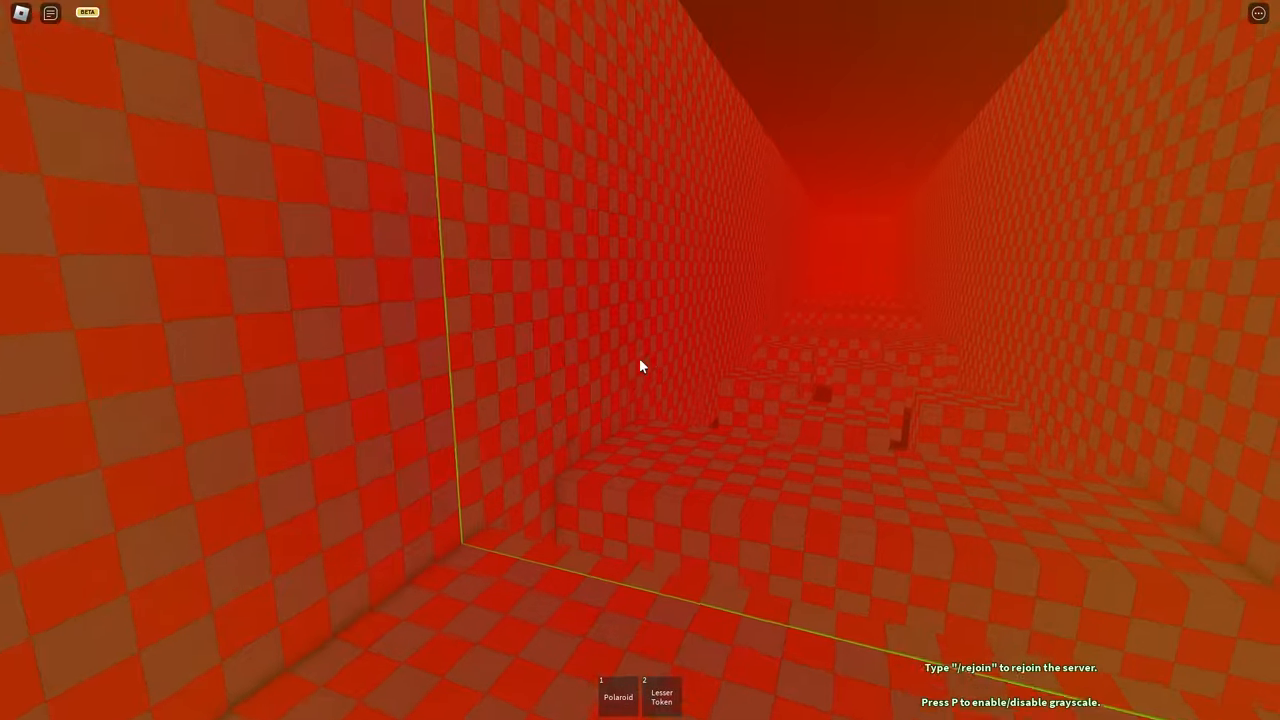
{"action": "mouse_move", "coordinate": [640, 360]}
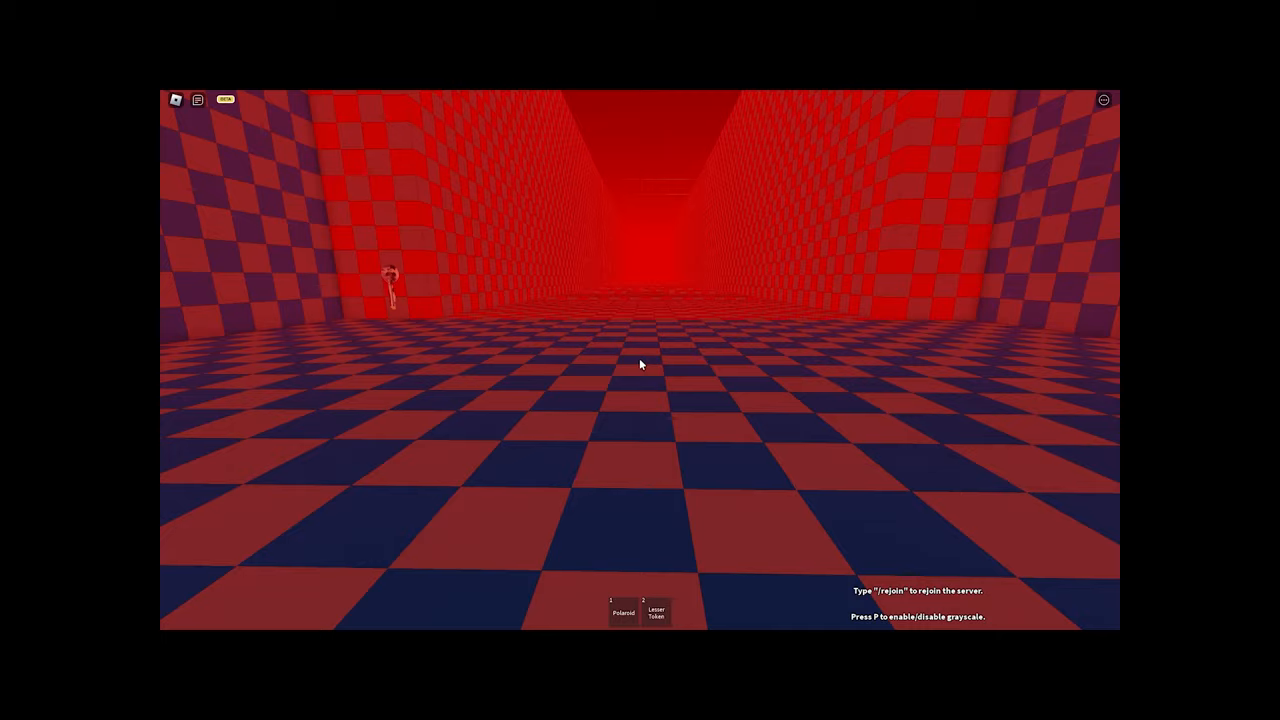
{"action": "mouse_move", "coordinate": [640, 365]}
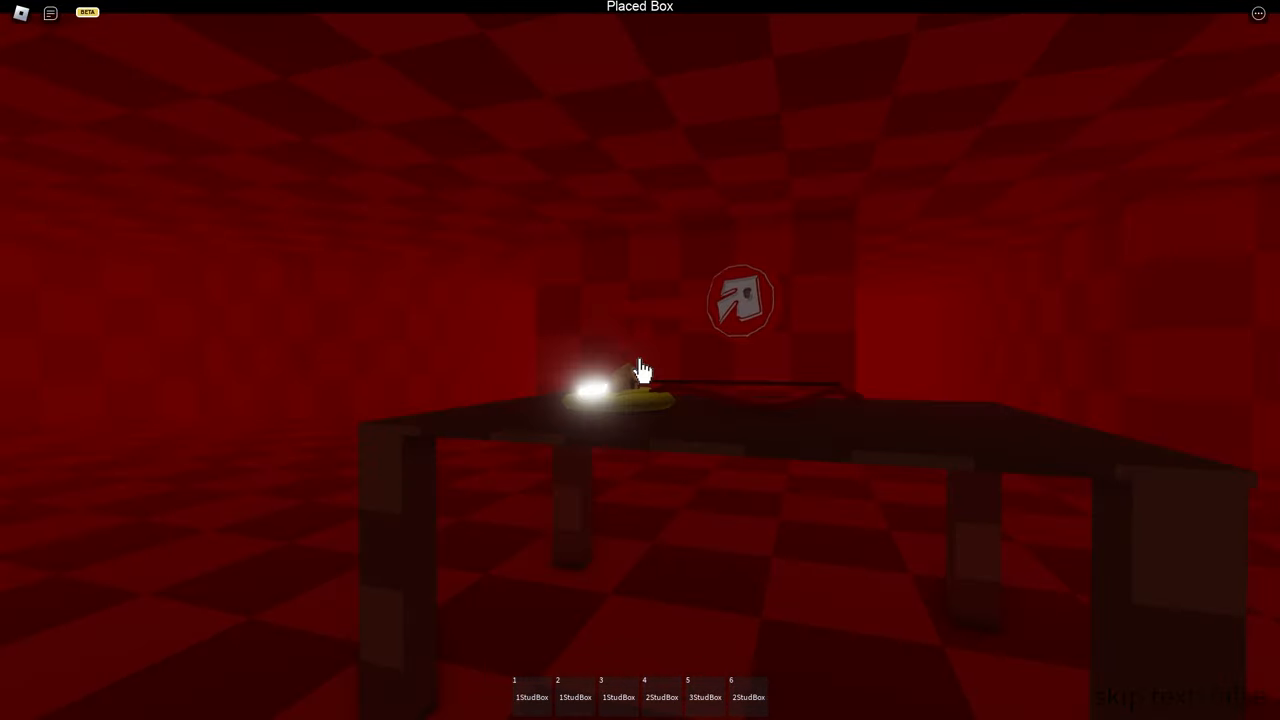
Place a box on the table in the dark red room and collect the key and Orange Token.
{"action": "left_click", "coordinate": [610, 390]}
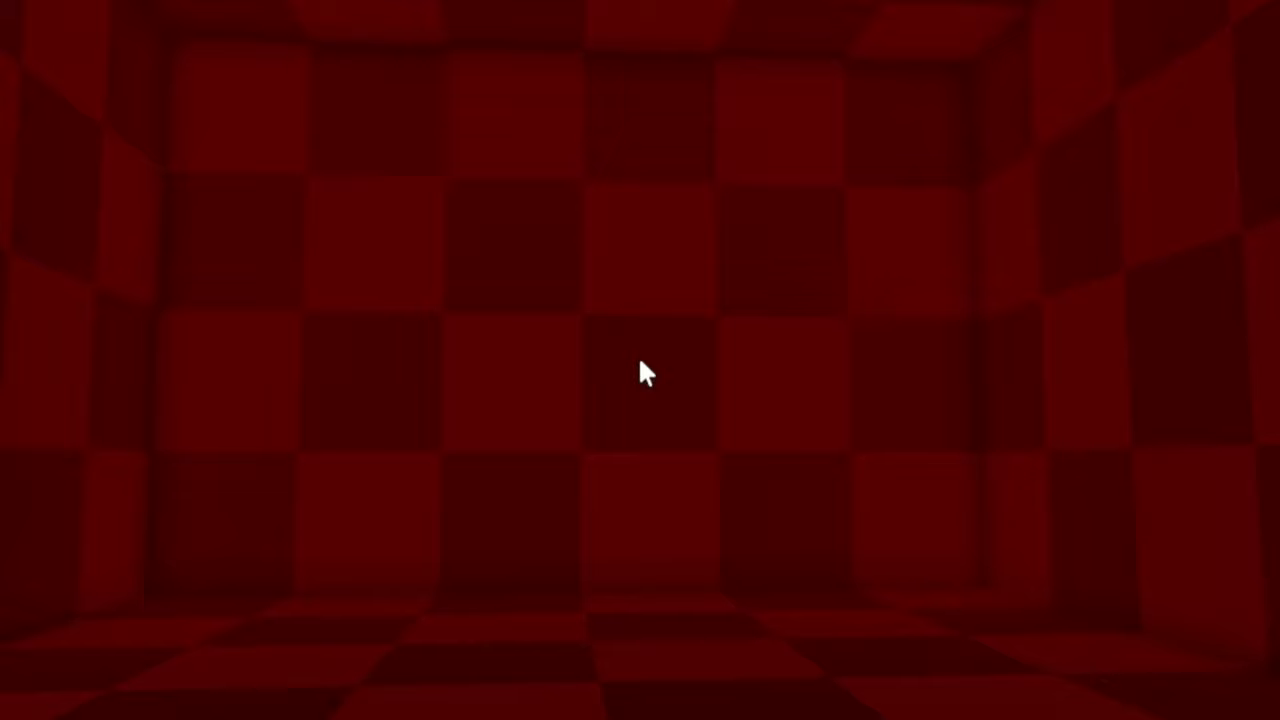
{"action": "left_click", "coordinate": [642, 373]}
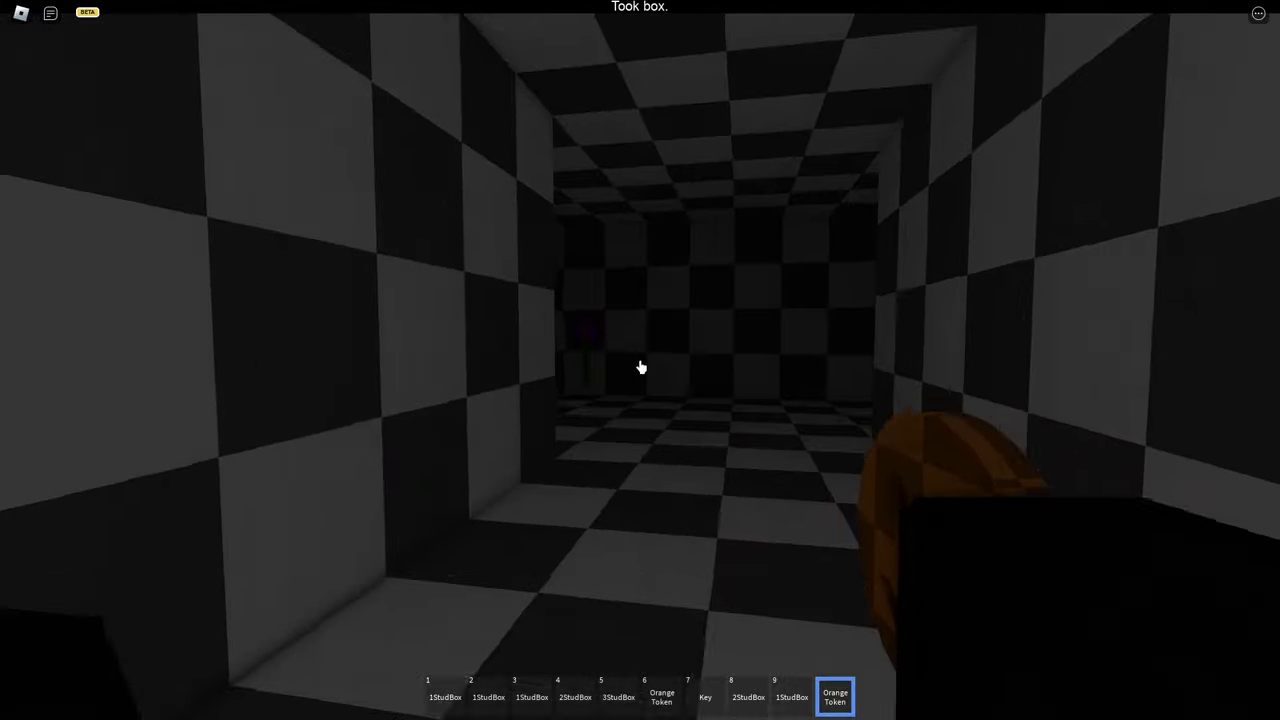
Walk forward through the grayscale corridor into the blue room with floating block platforms.
{"action": "key", "text": "w"}
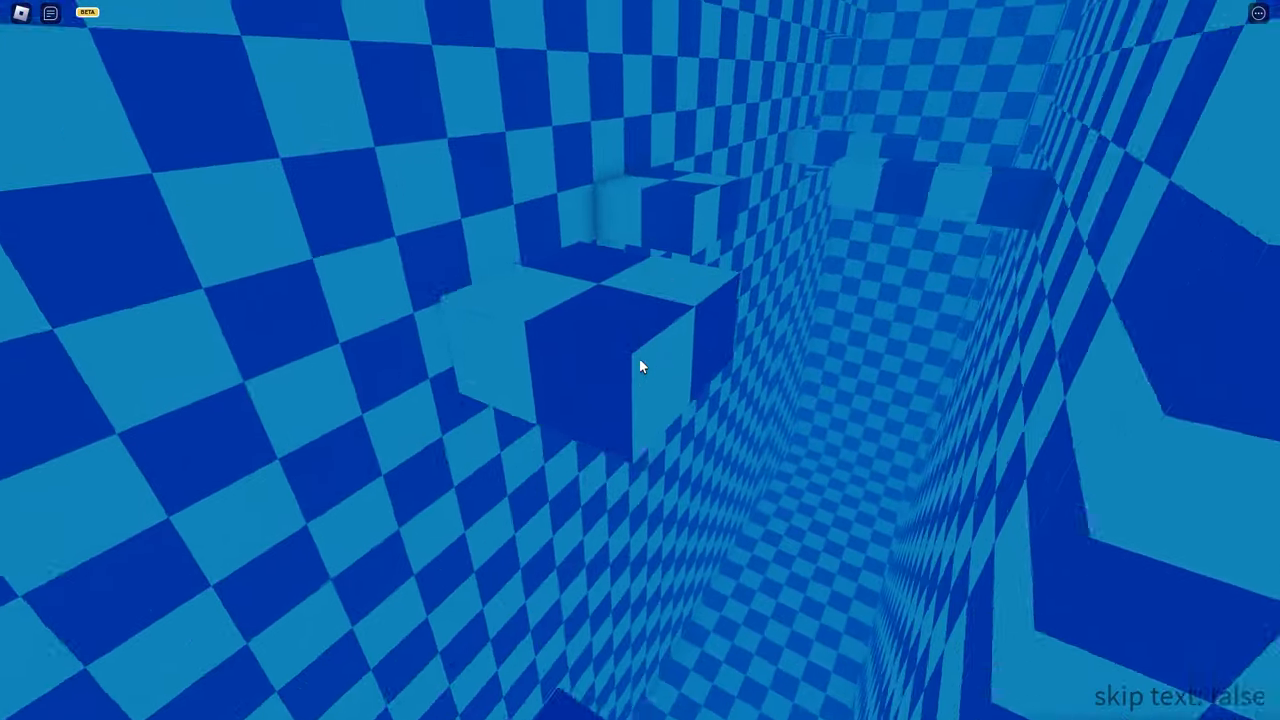
{"action": "mouse_move", "coordinate": [640, 367]}
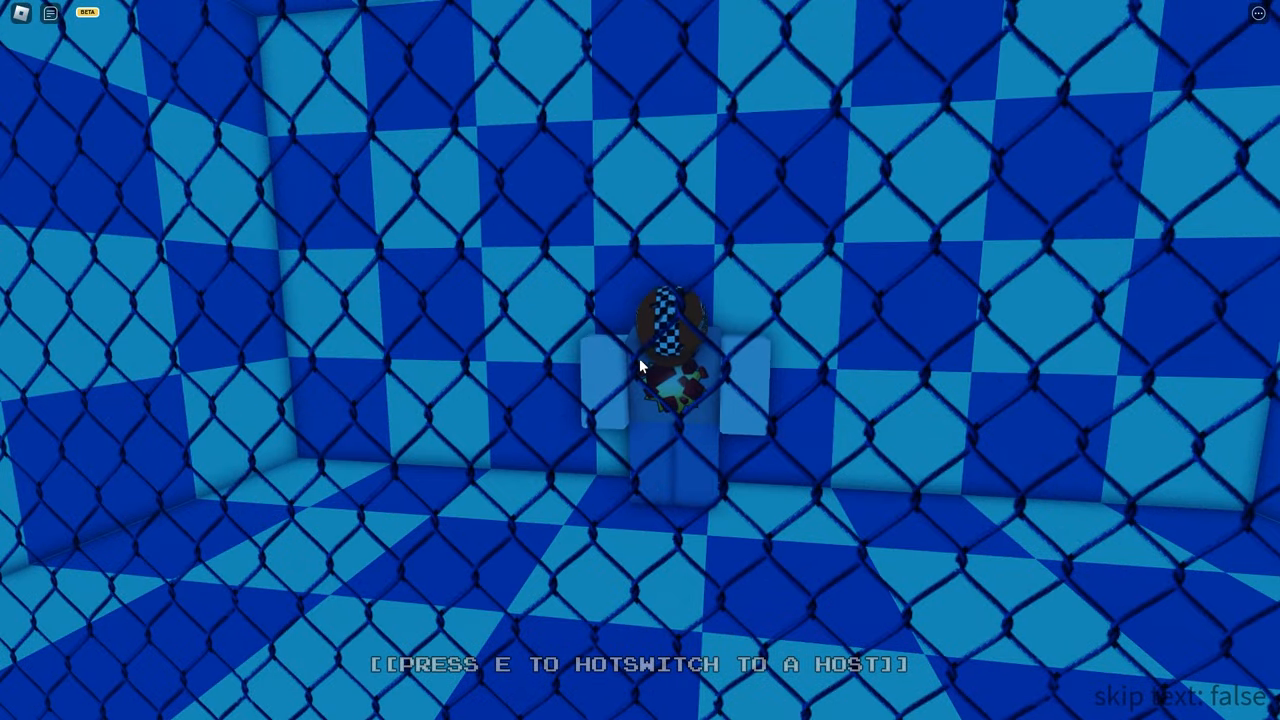
Pass the caged figure and walk to the doorway into the gray lit hallway.
{"action": "key", "text": "e"}
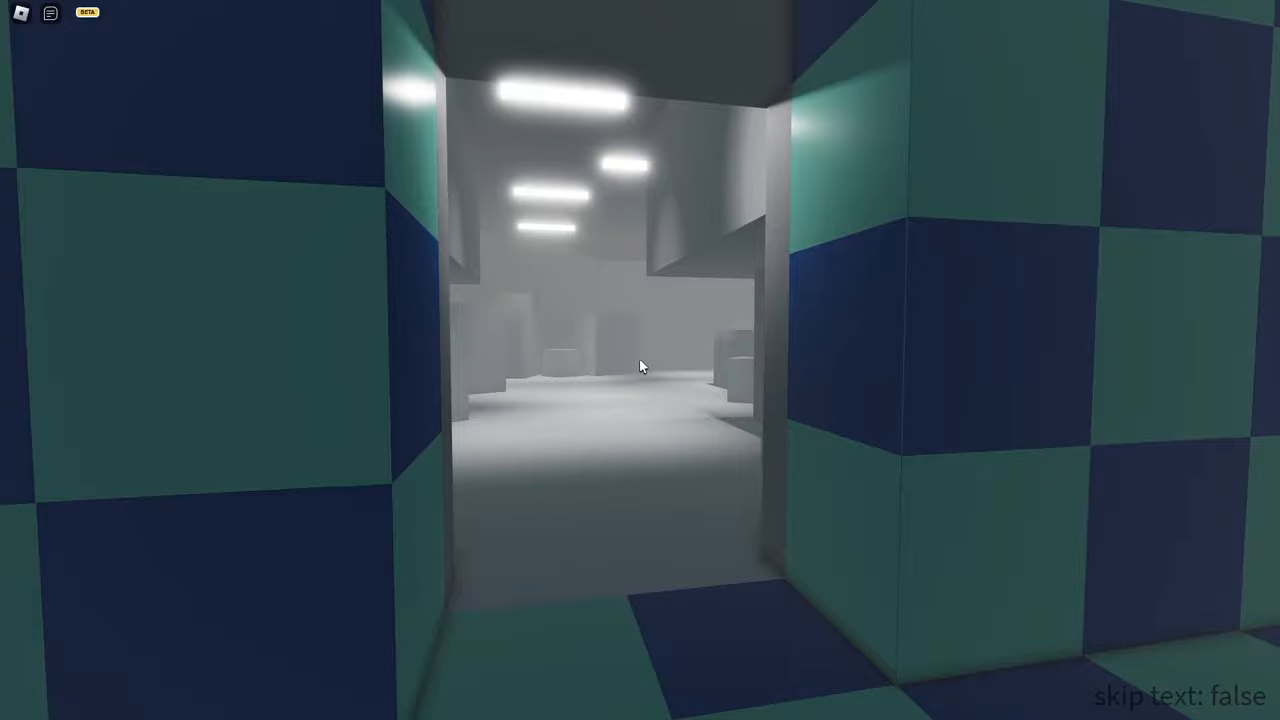
Walk through the doorway and along the gray facility hallways toward the posted sign.
{"action": "key", "text": "w"}
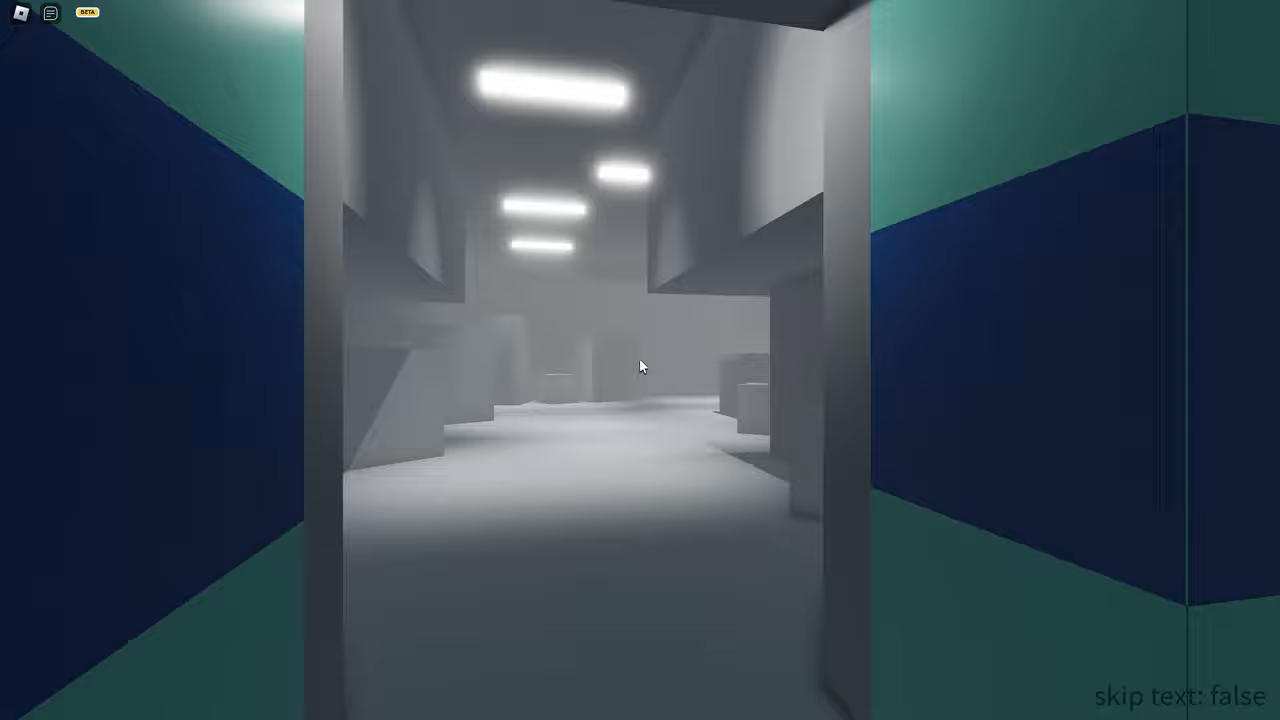
{"action": "key", "text": "w"}
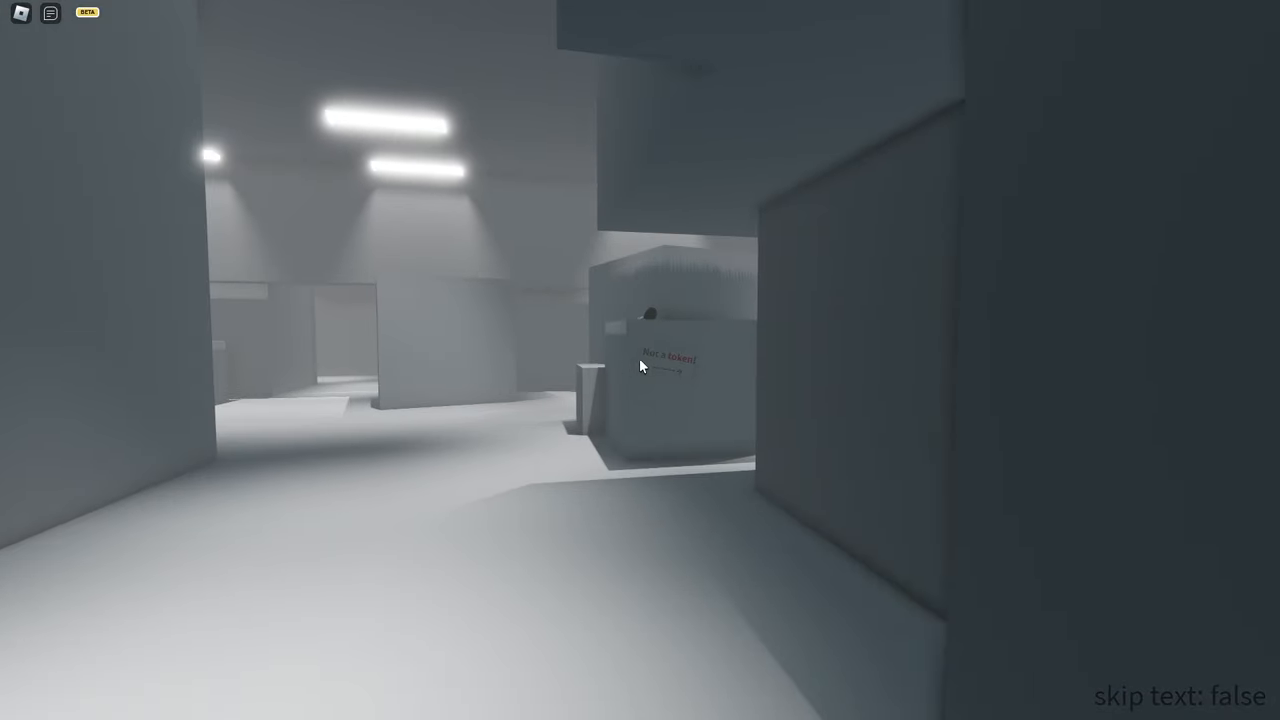
{"action": "mouse_move", "coordinate": [640, 360]}
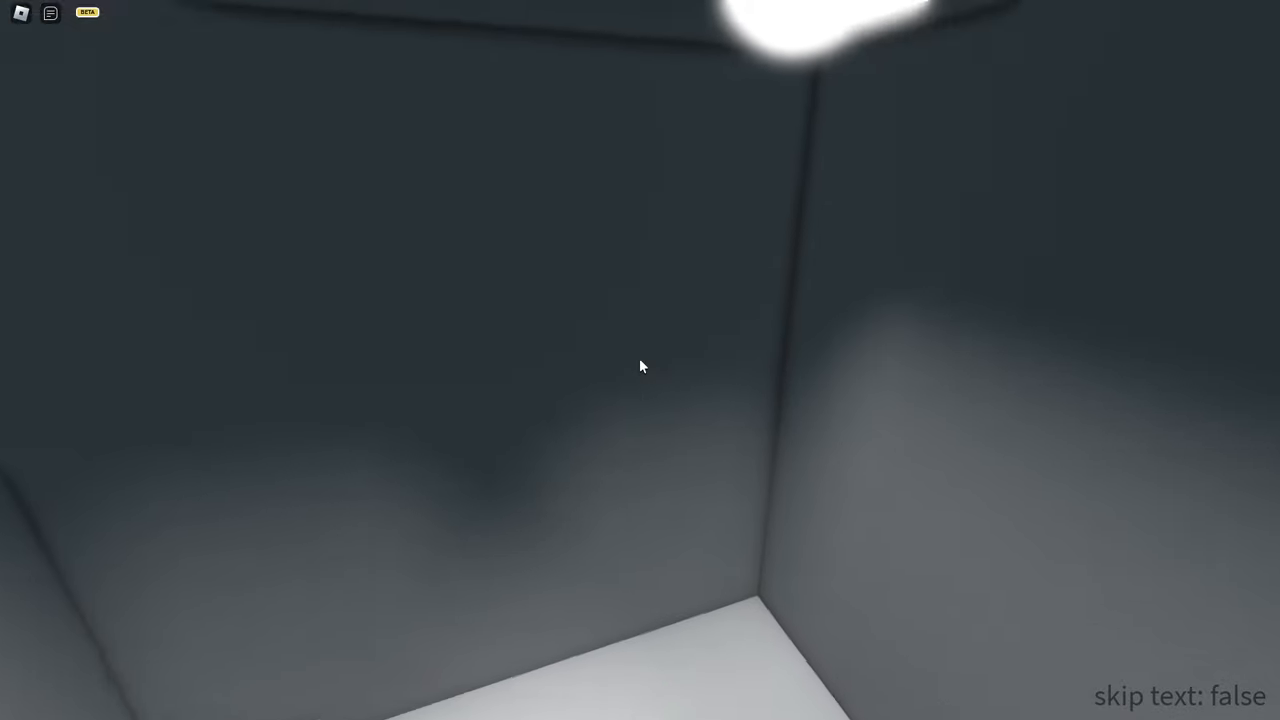
{"action": "mouse_move", "coordinate": [640, 366]}
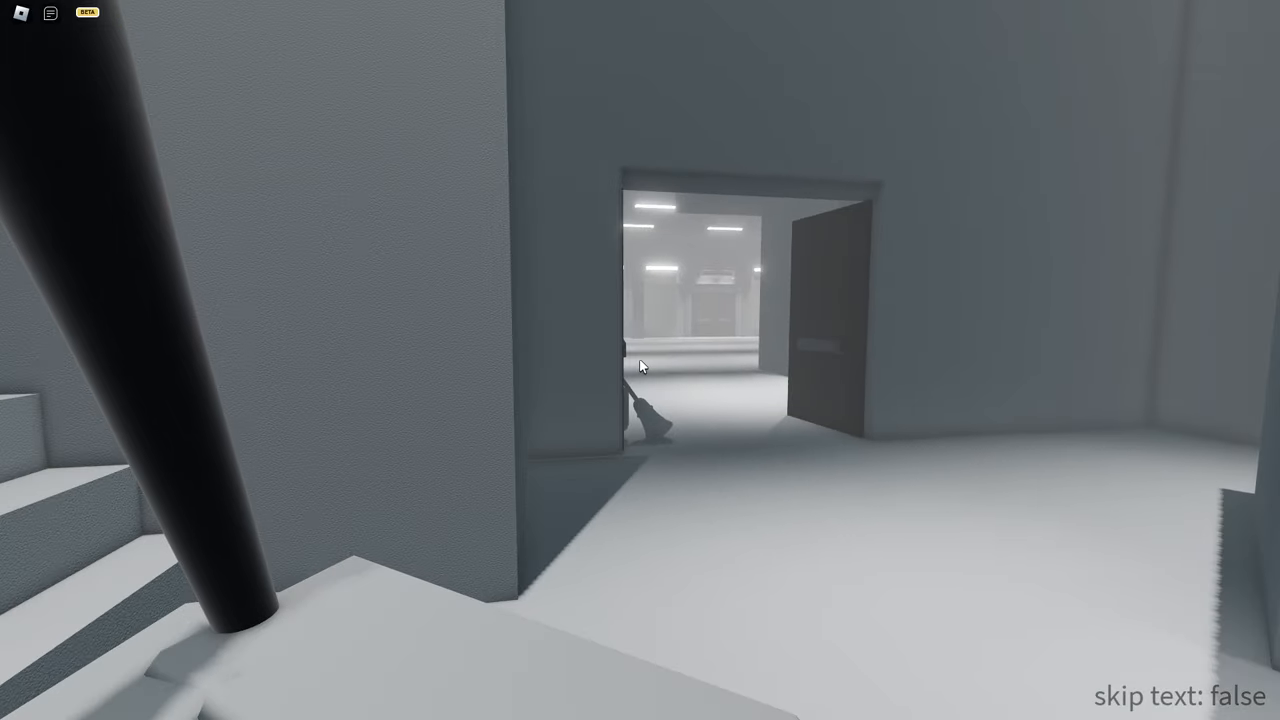
Fight through the facility and enter the concrete corridor with wooden floor strips, facing down it.
{"action": "key", "text": "w"}
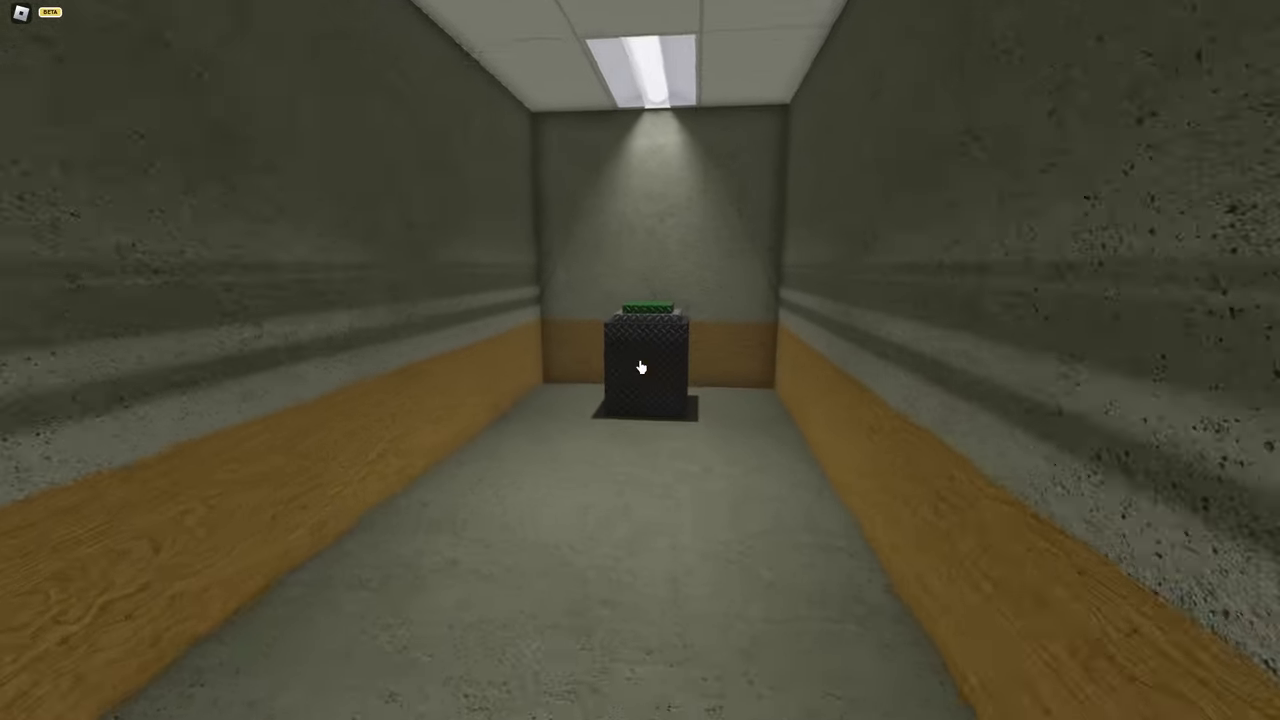
{"action": "key", "text": "w"}
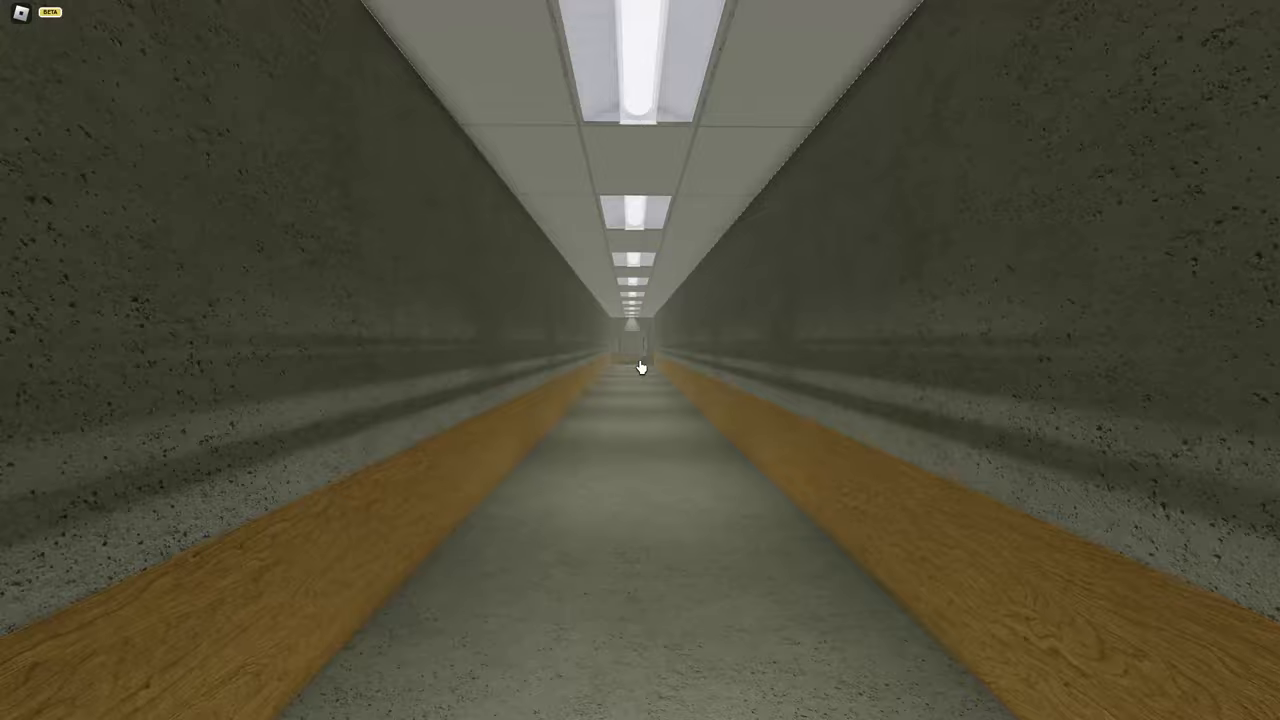